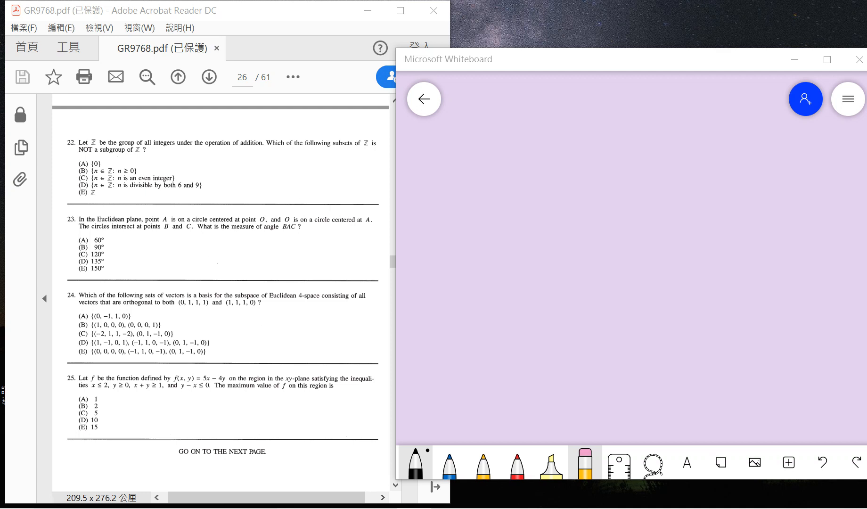
{"action": "mouse_move", "coordinate": [511, 61]}
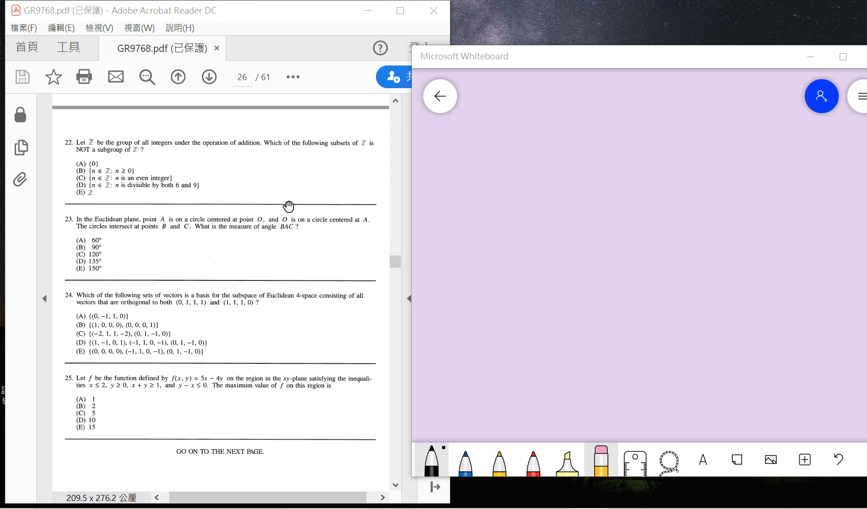
{"action": "mouse_move", "coordinate": [292, 212]}
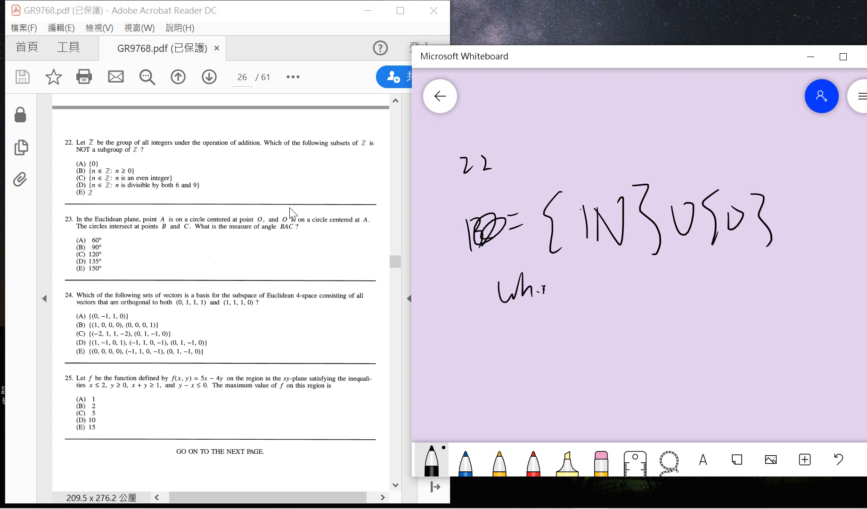
Write that the question 22 set is not a group since it has no inverse, then return to black ink
{"action": "left_click_drag", "start_coordinate": [548, 287], "coordinate": [679, 282]}
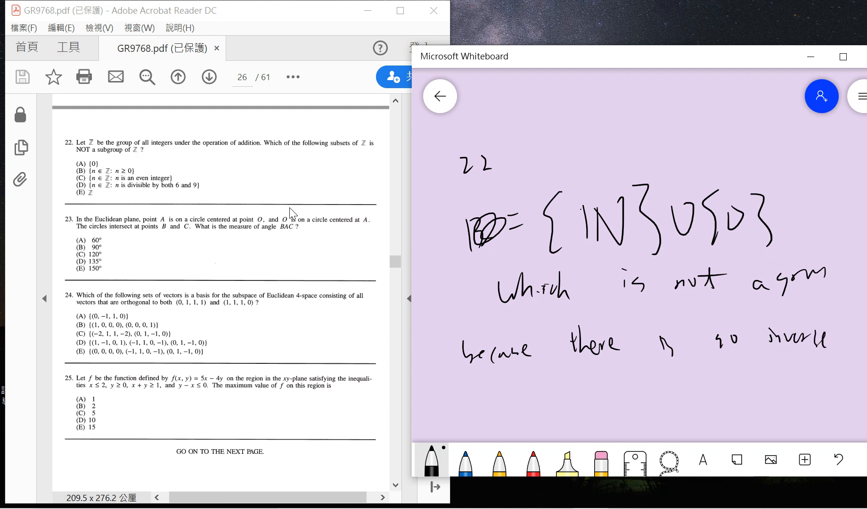
{"action": "left_click_drag", "start_coordinate": [564, 116], "coordinate": [583, 183]}
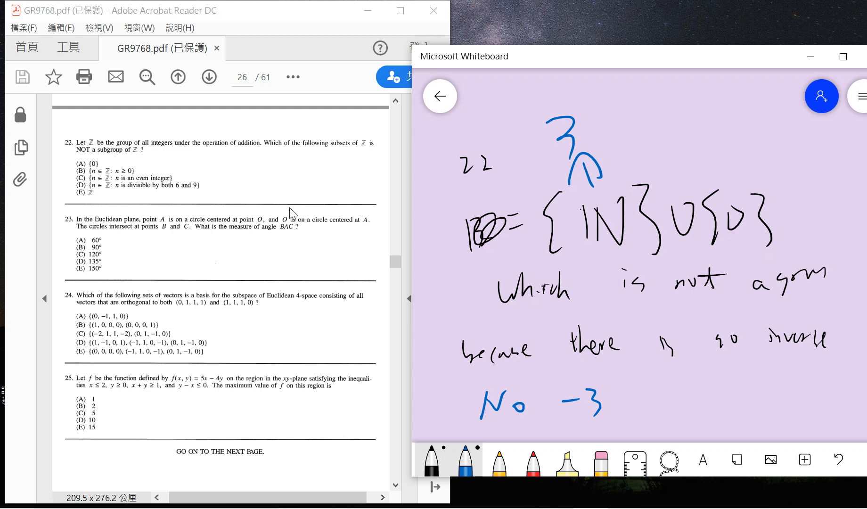
{"action": "left_click", "coordinate": [599, 461]}
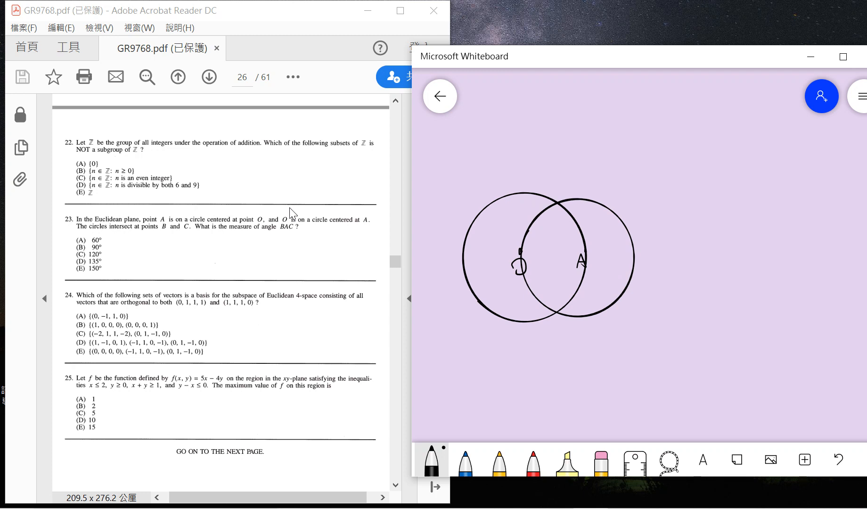
Switch to the red pen after drawing the two intersecting circles labelled O and A
{"action": "left_click", "coordinate": [532, 459]}
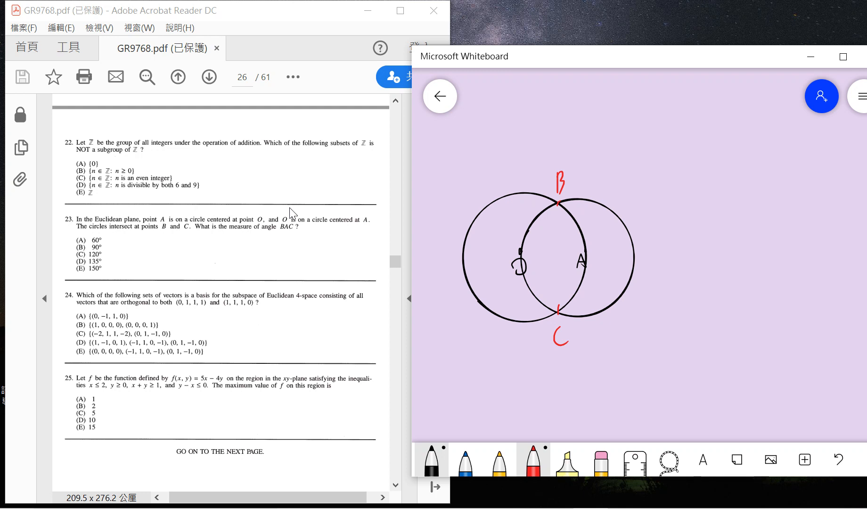
Draw red segments BA, AC, BO, OC completing the rhombus and mark the radii r
{"action": "left_click_drag", "start_coordinate": [557, 206], "coordinate": [579, 277]}
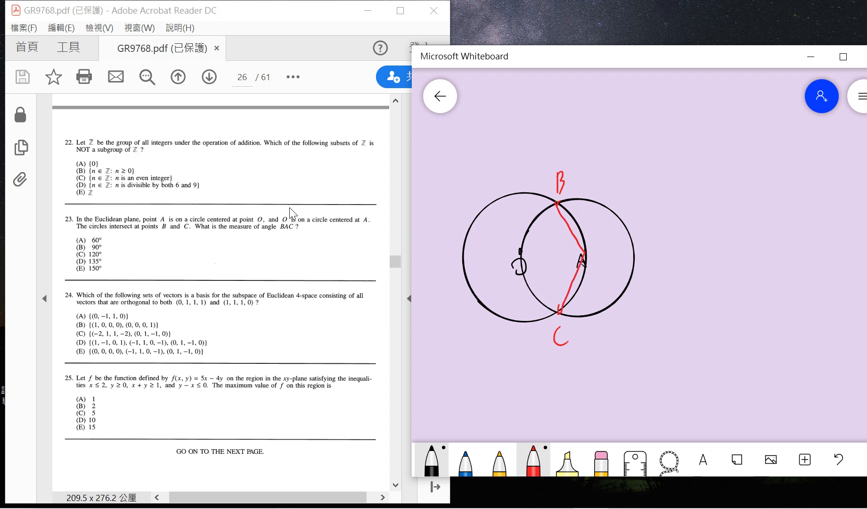
{"action": "left_click_drag", "start_coordinate": [558, 210], "coordinate": [523, 263]}
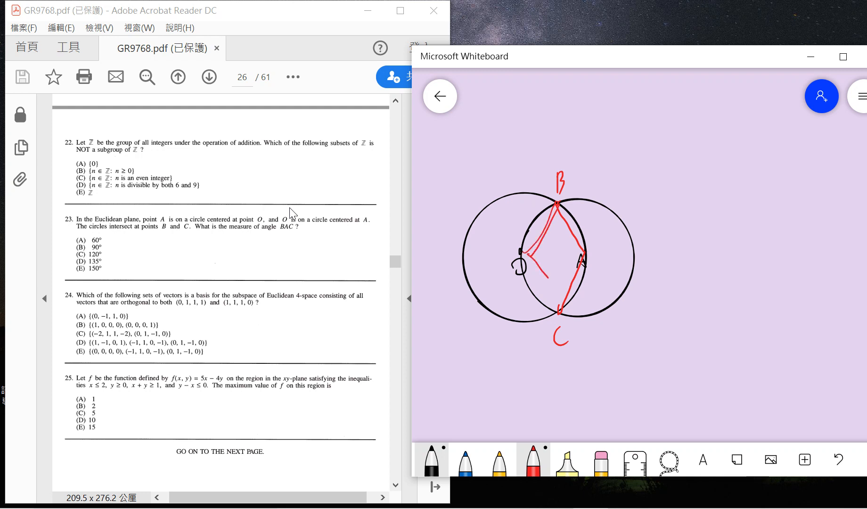
{"action": "left_click_drag", "start_coordinate": [539, 260], "coordinate": [564, 307]}
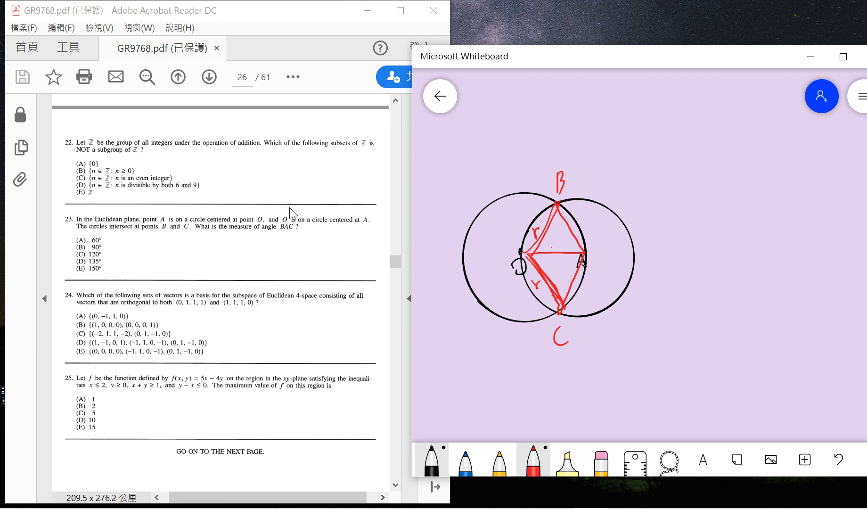
{"action": "left_click_drag", "start_coordinate": [552, 248], "coordinate": [560, 254]}
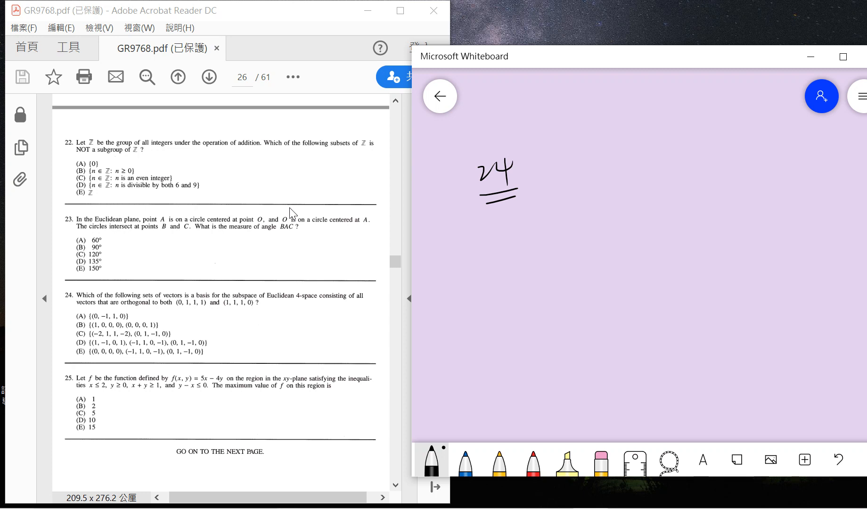
{"action": "mouse_move", "coordinate": [255, 347]}
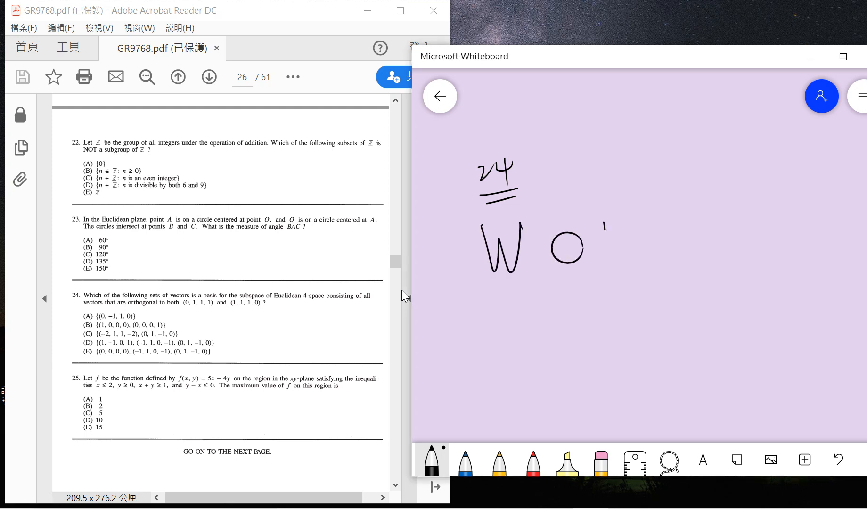
Write V after W and O under the underlined heading 24
{"action": "left_click_drag", "start_coordinate": [605, 227], "coordinate": [625, 260]}
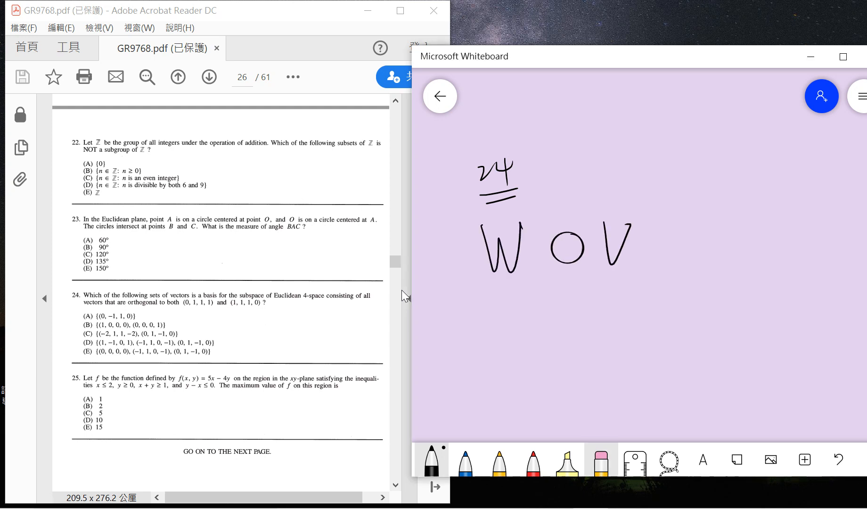
{"action": "left_click", "coordinate": [600, 459]}
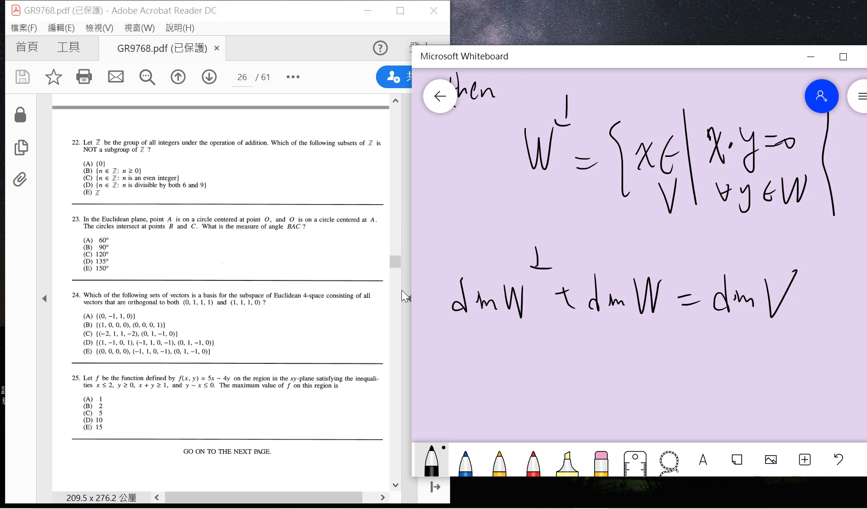
Write W⊥ ∩ W = {0} under the dimension formula and start the red implication about dim W⊥
{"action": "left_click_drag", "start_coordinate": [449, 346], "coordinate": [449, 357]}
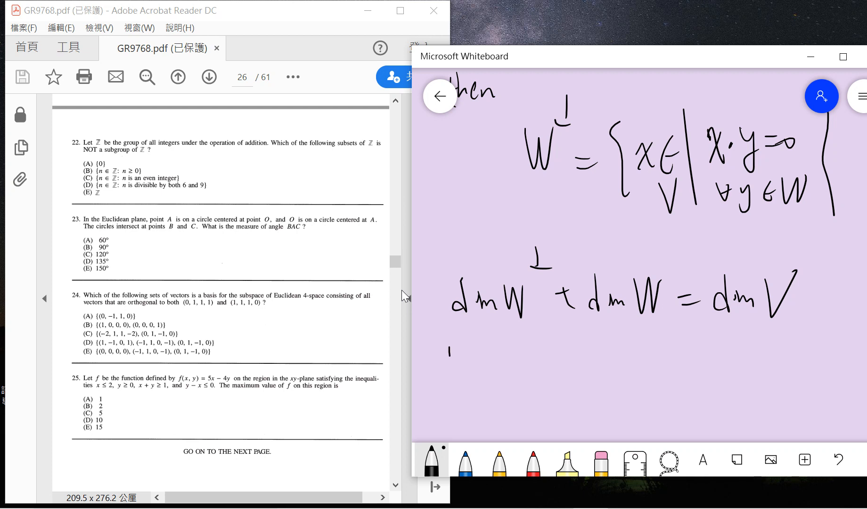
{"action": "left_click_drag", "start_coordinate": [448, 354], "coordinate": [453, 398]}
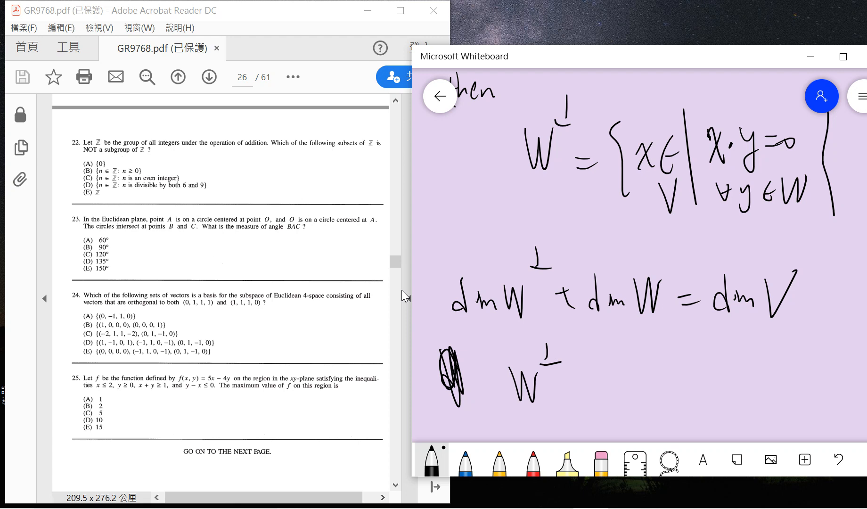
{"action": "left_click_drag", "start_coordinate": [570, 382], "coordinate": [608, 385]}
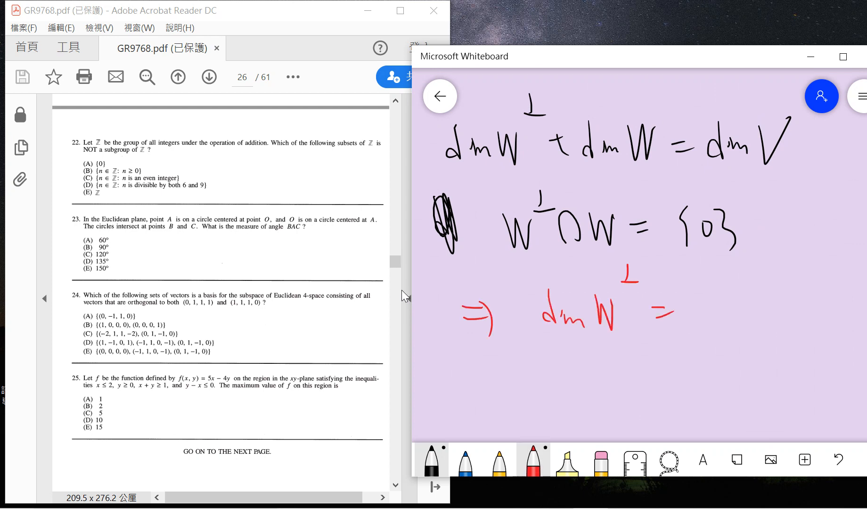
{"action": "left_click_drag", "start_coordinate": [663, 313], "coordinate": [713, 313]}
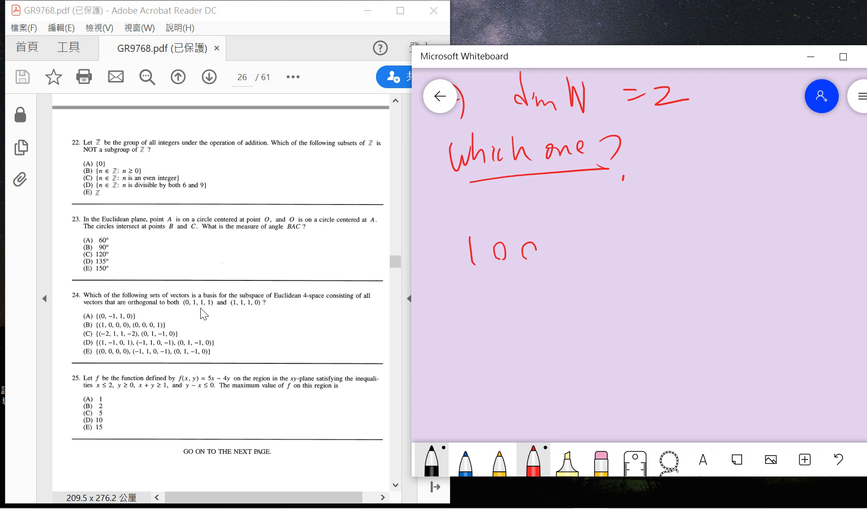
Show (1,0,0,0)·(0,1,1,1) = 0 but (1,0,0,0)·(1,1,1,0) is nonzero, then start a blue note below
{"action": "left_click_drag", "start_coordinate": [453, 244], "coordinate": [575, 249]}
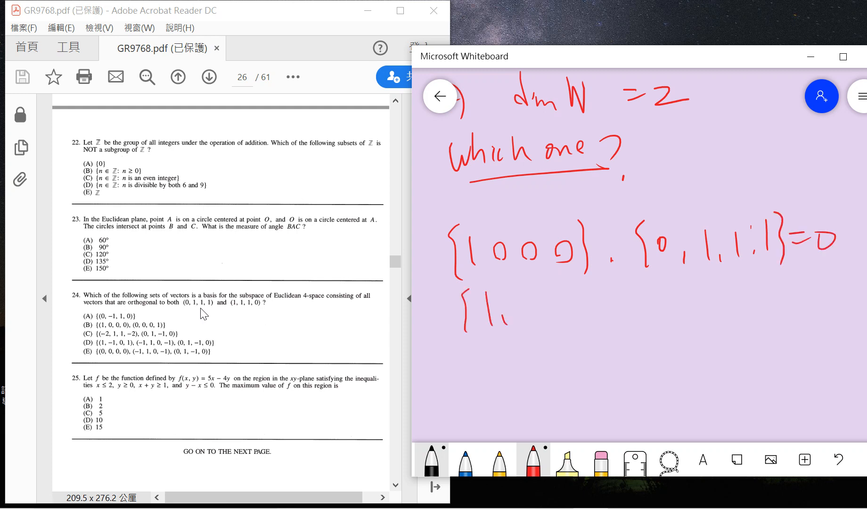
{"action": "left_click_drag", "start_coordinate": [523, 301], "coordinate": [580, 315]}
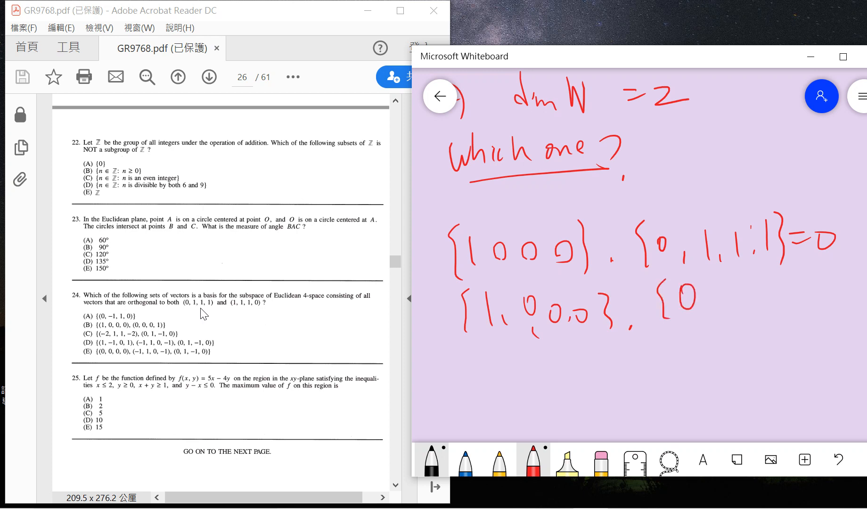
{"action": "left_click_drag", "start_coordinate": [685, 299], "coordinate": [752, 332]}
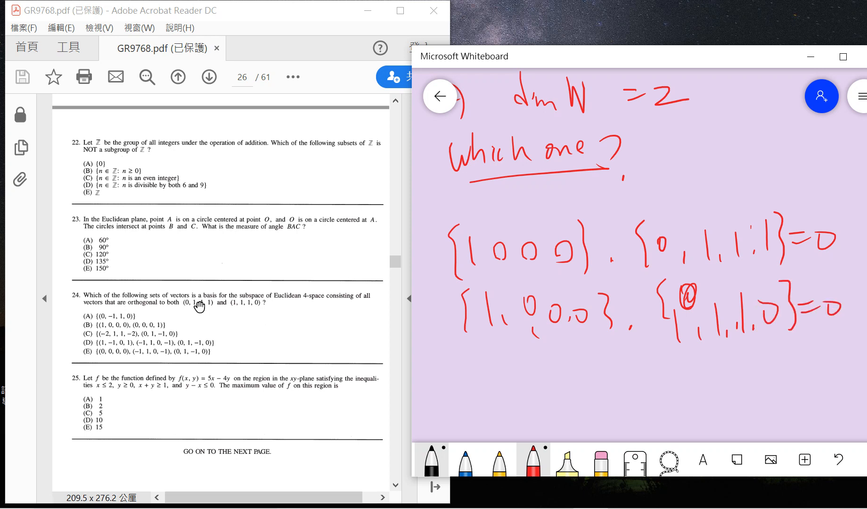
{"action": "left_click_drag", "start_coordinate": [835, 277], "coordinate": [835, 332]}
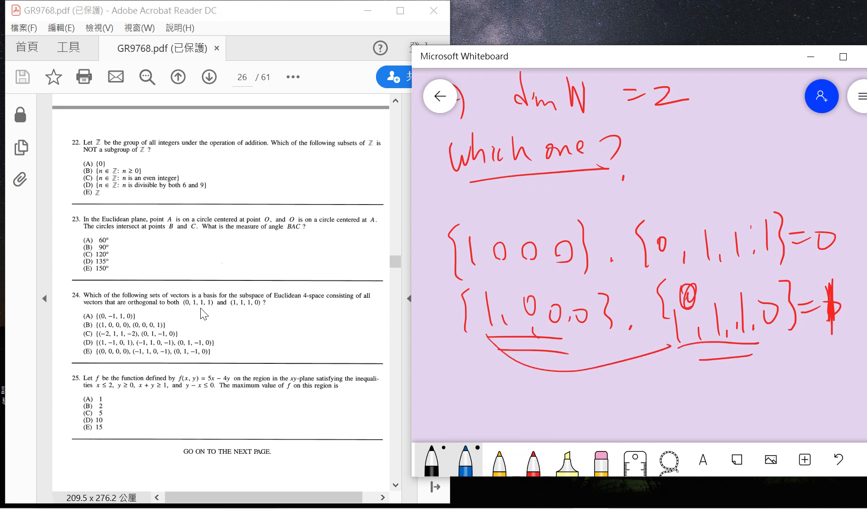
{"action": "left_click_drag", "start_coordinate": [464, 384], "coordinate": [477, 421]}
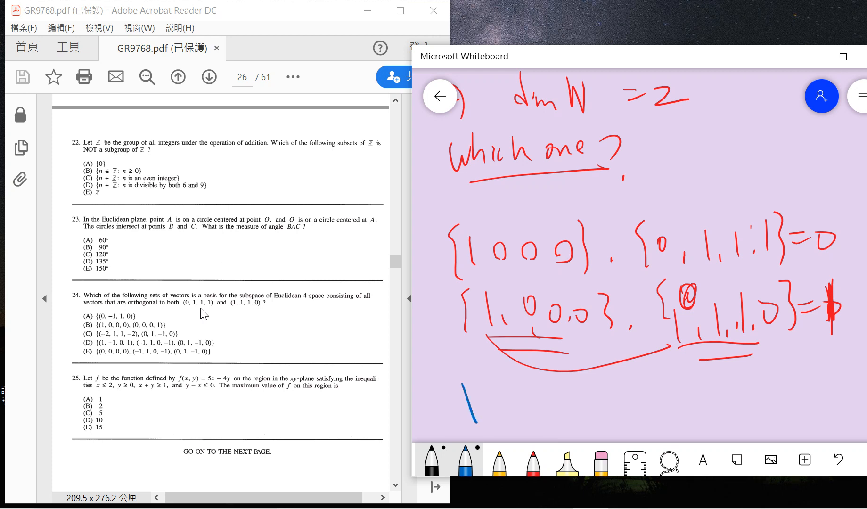